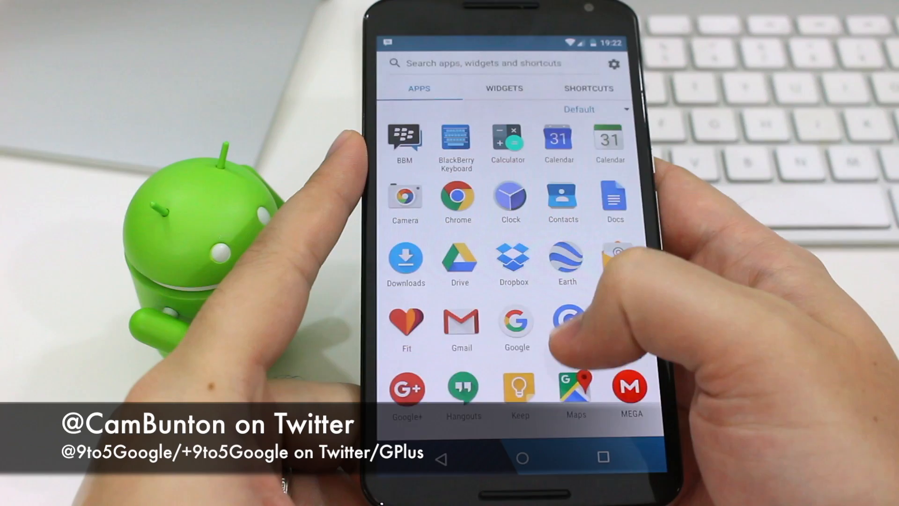
# Browse the app drawer, then launch the BlackBerry APK from Google Drive to get the 'Open with' chooser
pyautogui.click(505, 88)
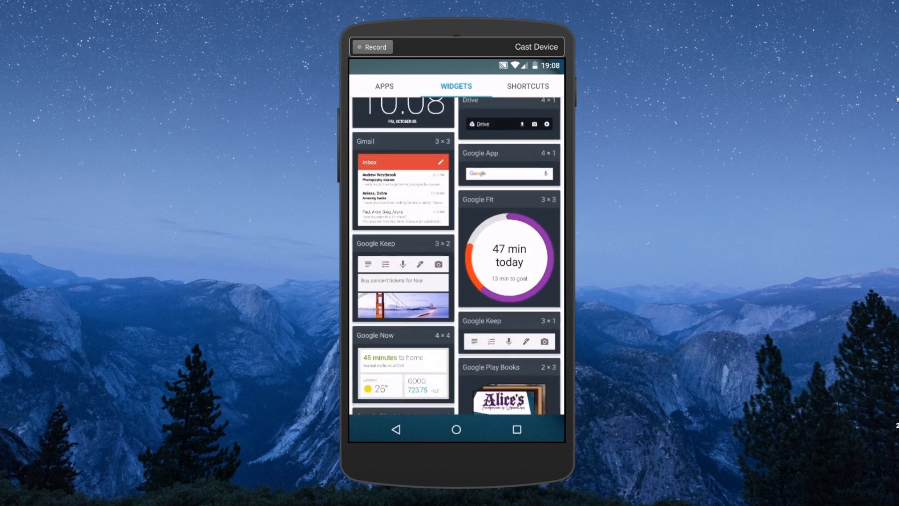
pyautogui.scroll(-3)
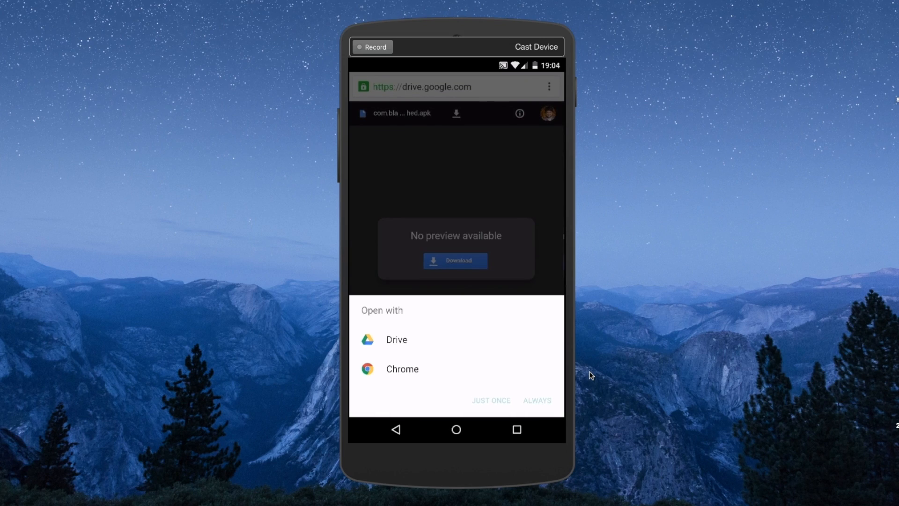
# Install the BlackBerry Launcher and launch BlackBerry Keyboard to its Get started screen
pyautogui.click(396, 339)
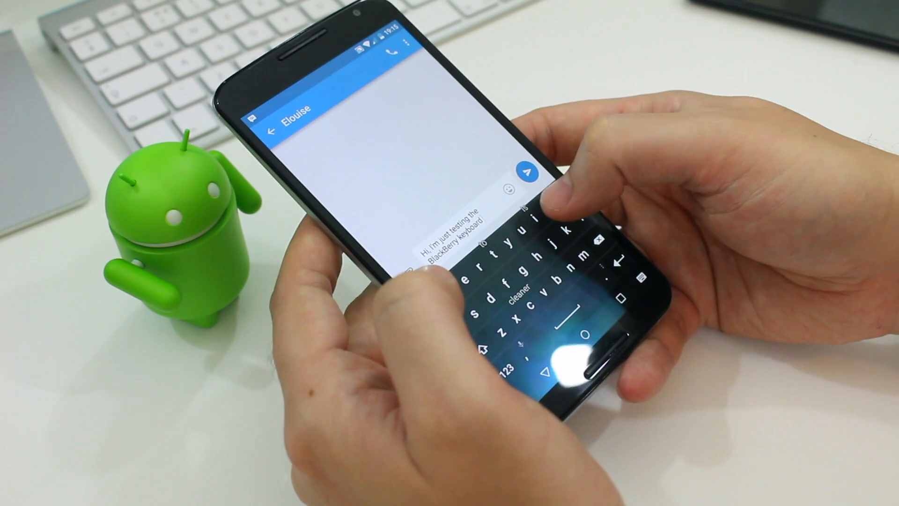
pyautogui.write('on')
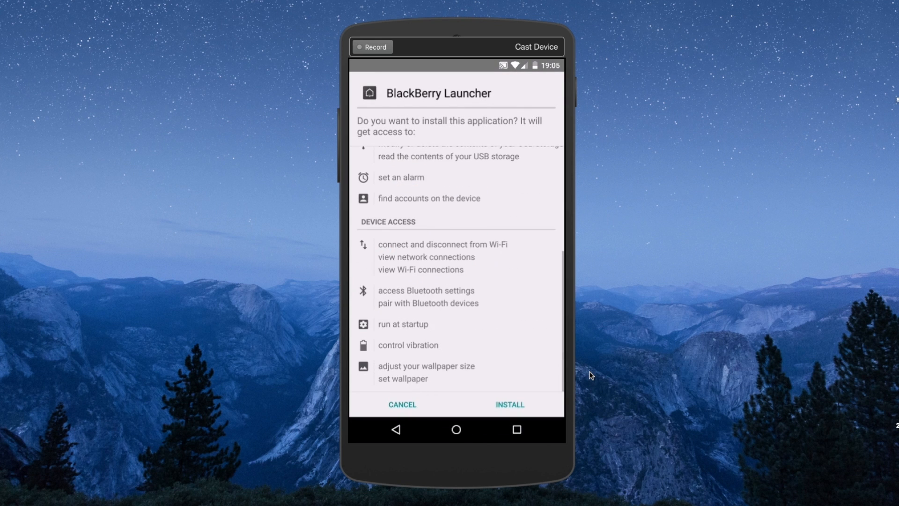
pyautogui.click(508, 405)
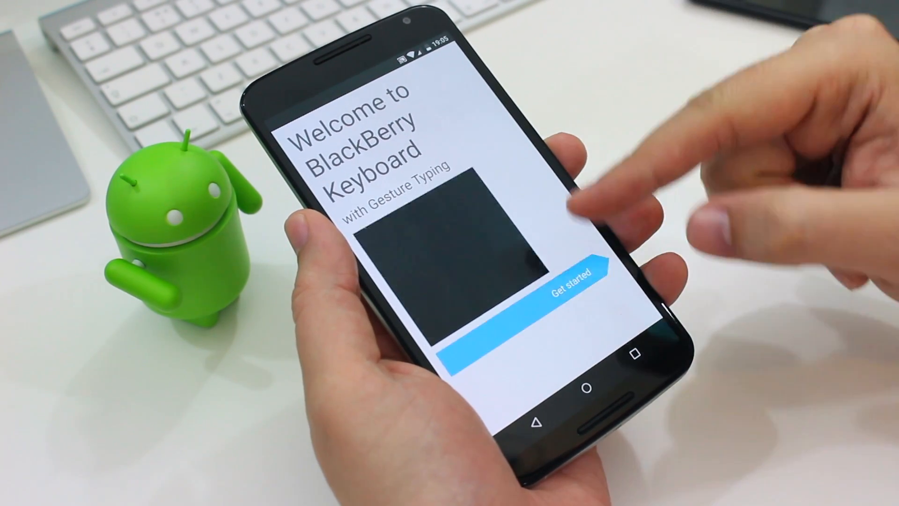
# Write the message with word flicks, then long-press home for Wallpaper, Widgets, Icon packs and Settings
pyautogui.click(568, 288)
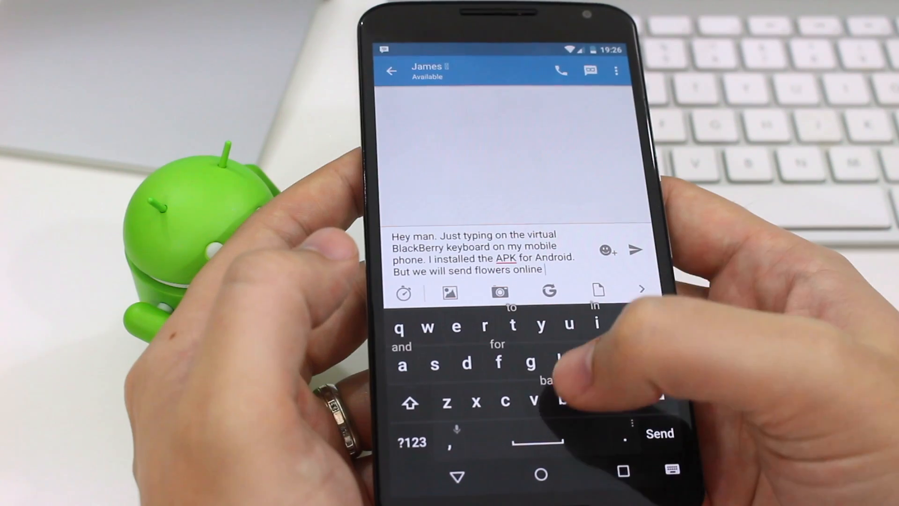
pyautogui.write('for')
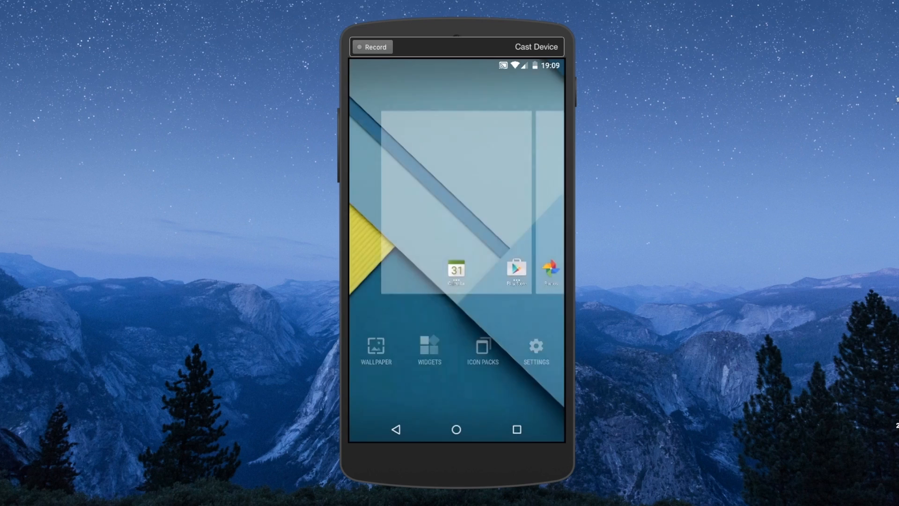
# Show the Widgets picker's Shortcuts list with device, media and browser shortcuts
pyautogui.click(376, 349)
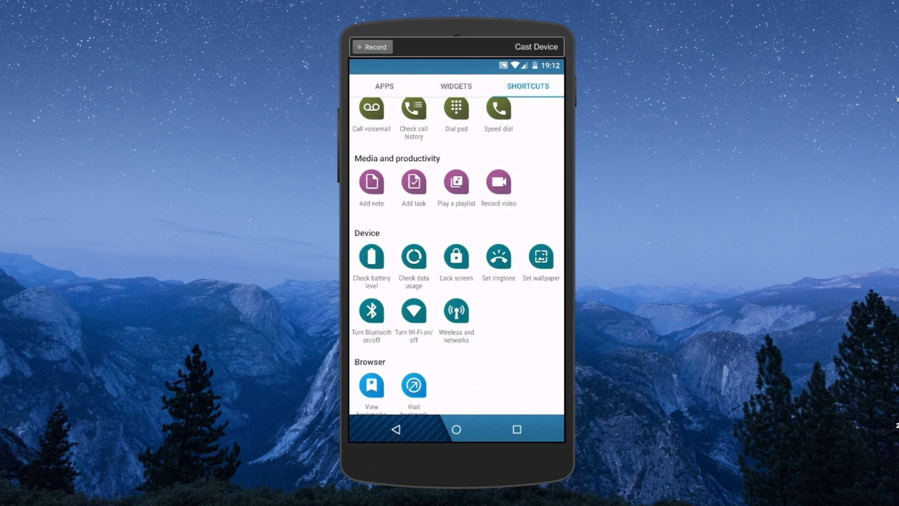
# Check battery level and usage via the home-screen shortcut, then enter the launcher's Settings
pyautogui.click(455, 429)
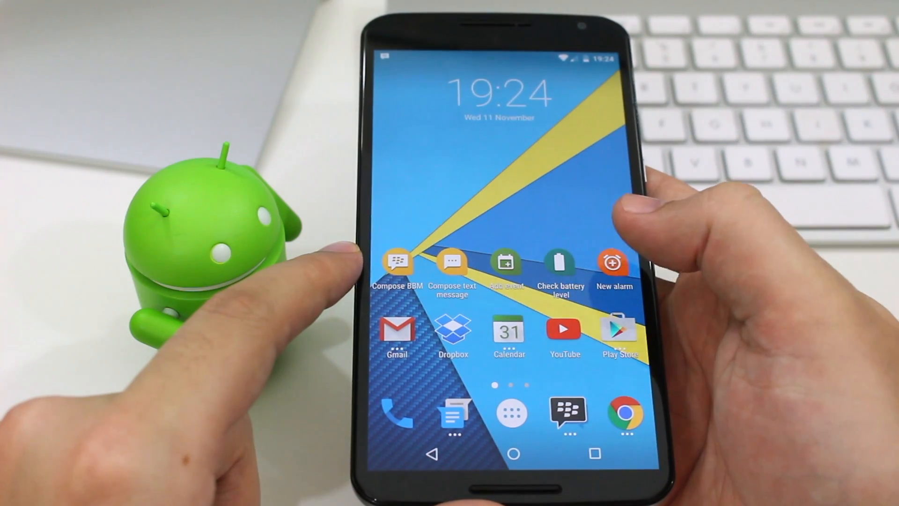
pyautogui.click(560, 264)
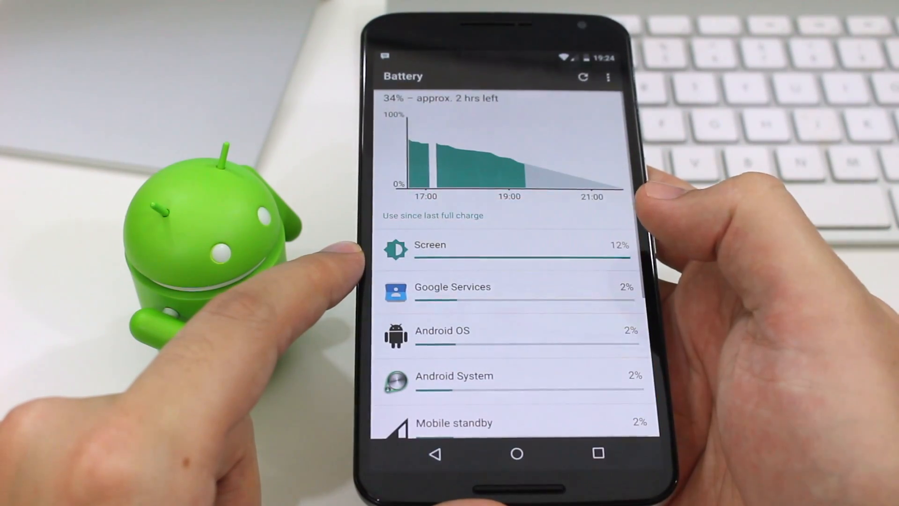
pyautogui.click(514, 454)
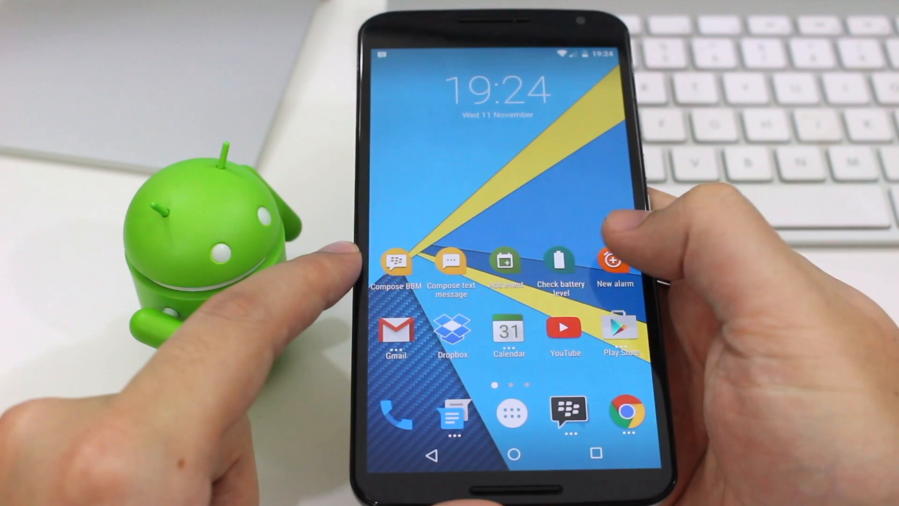
pyautogui.click(614, 264)
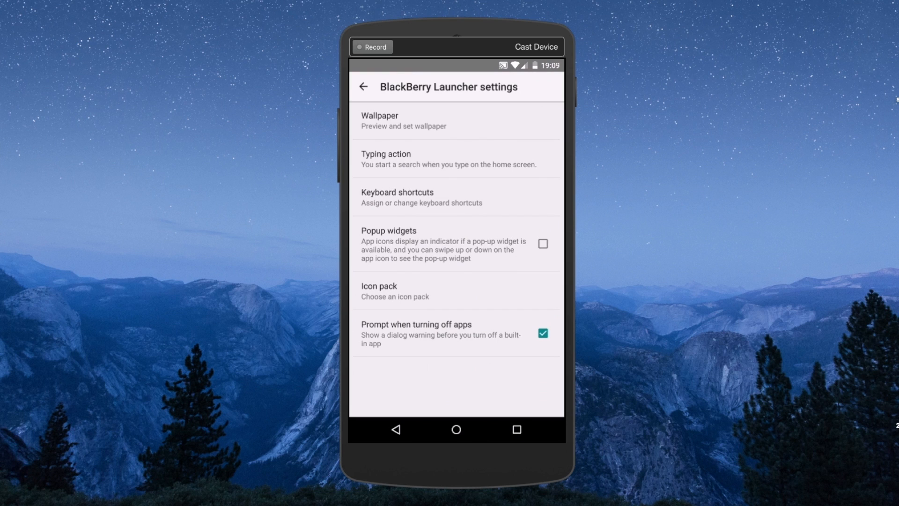
# Pop up the Gmail Primary inbox widget and scroll it, then show the 9–15 Nov calendar week
pyautogui.click(543, 244)
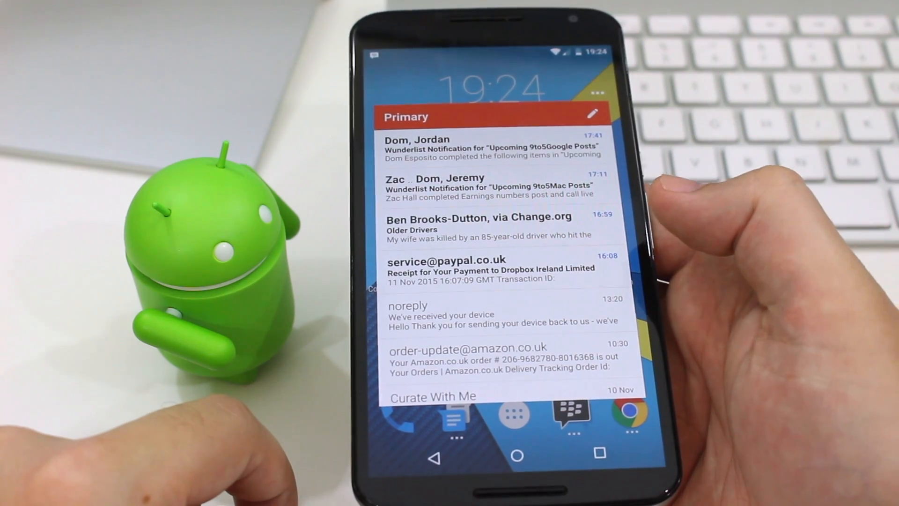
pyautogui.scroll(-3)
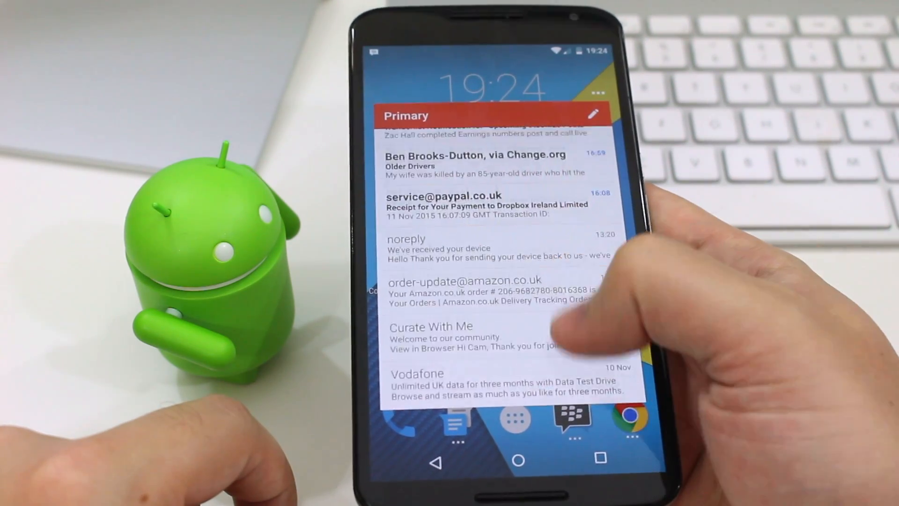
pyautogui.scroll(-3)
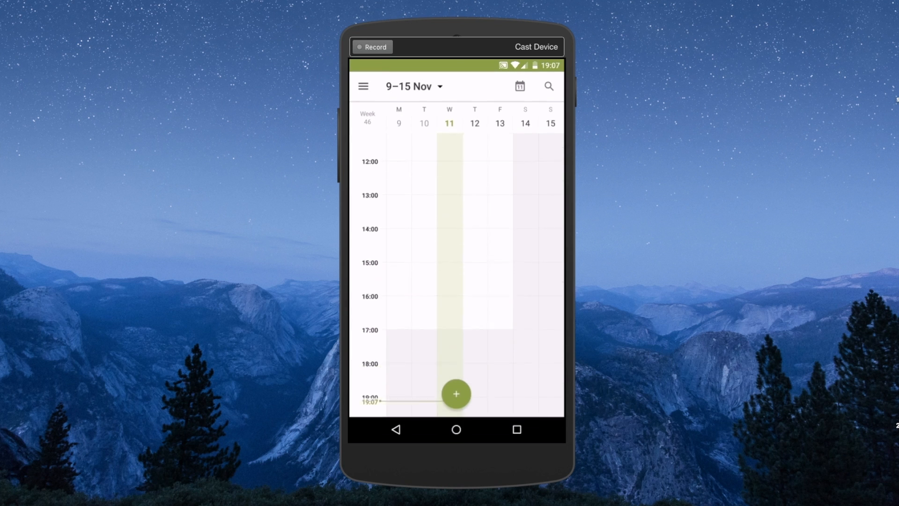
# Scroll the 9–15 Nov week to the evening hours, then start a message 'on my' in messaging
pyautogui.scroll(-3)
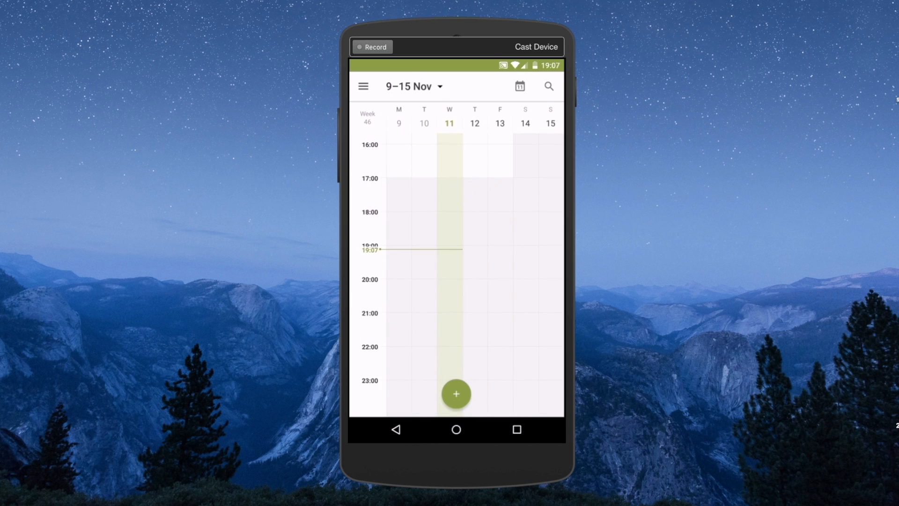
pyautogui.click(363, 86)
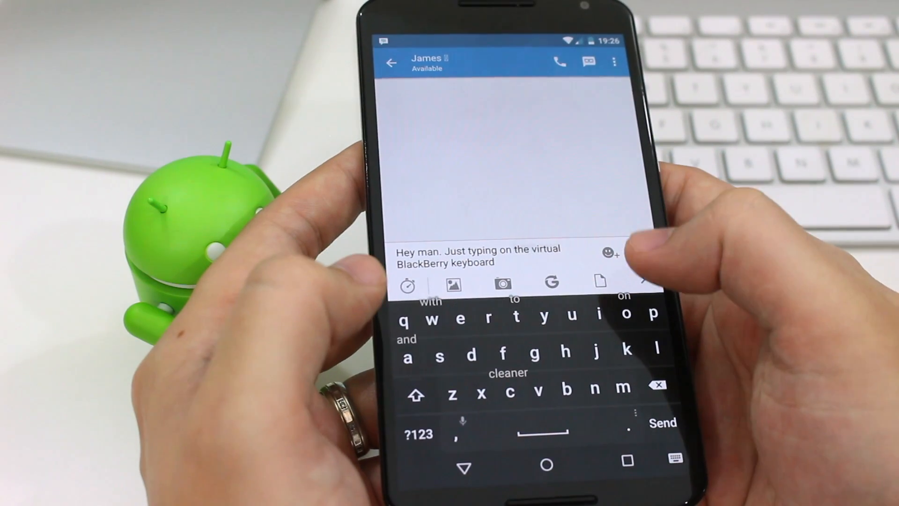
pyautogui.write('on my')
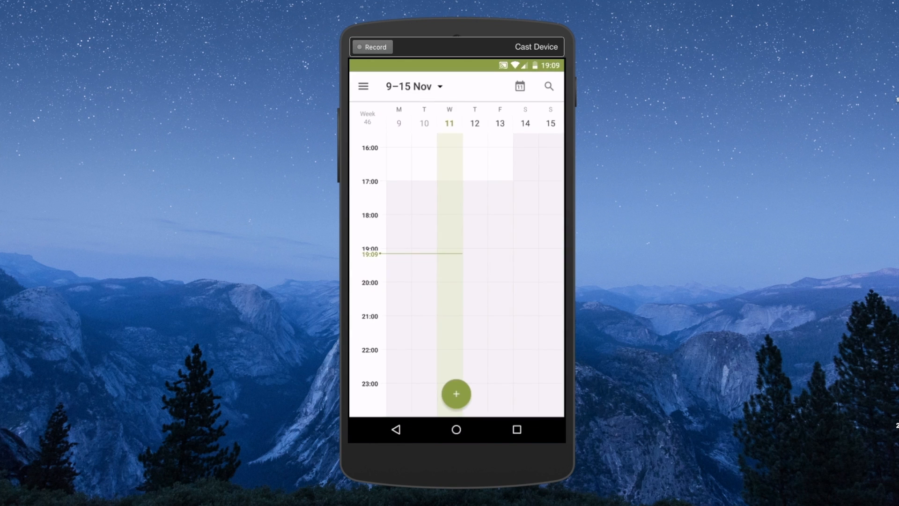
# Return to the Android home screen from BlackBerry Calendar via the Home button
pyautogui.click(456, 429)
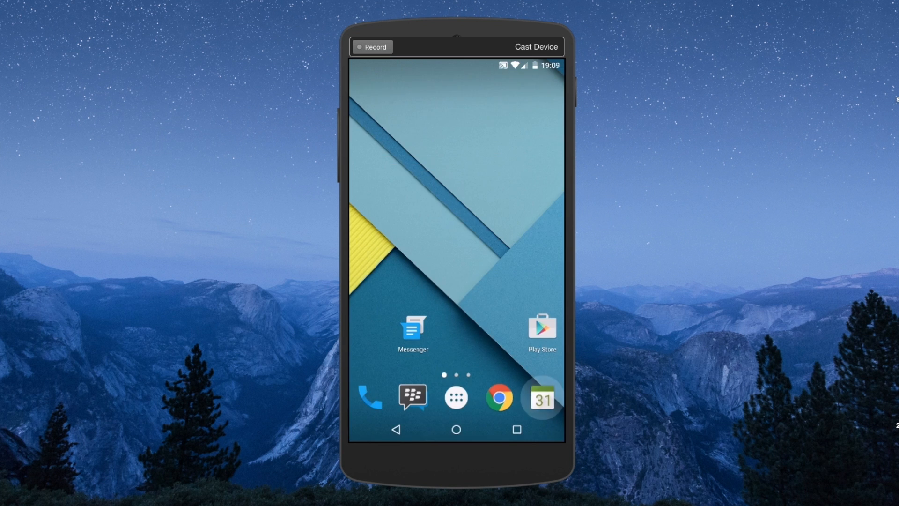